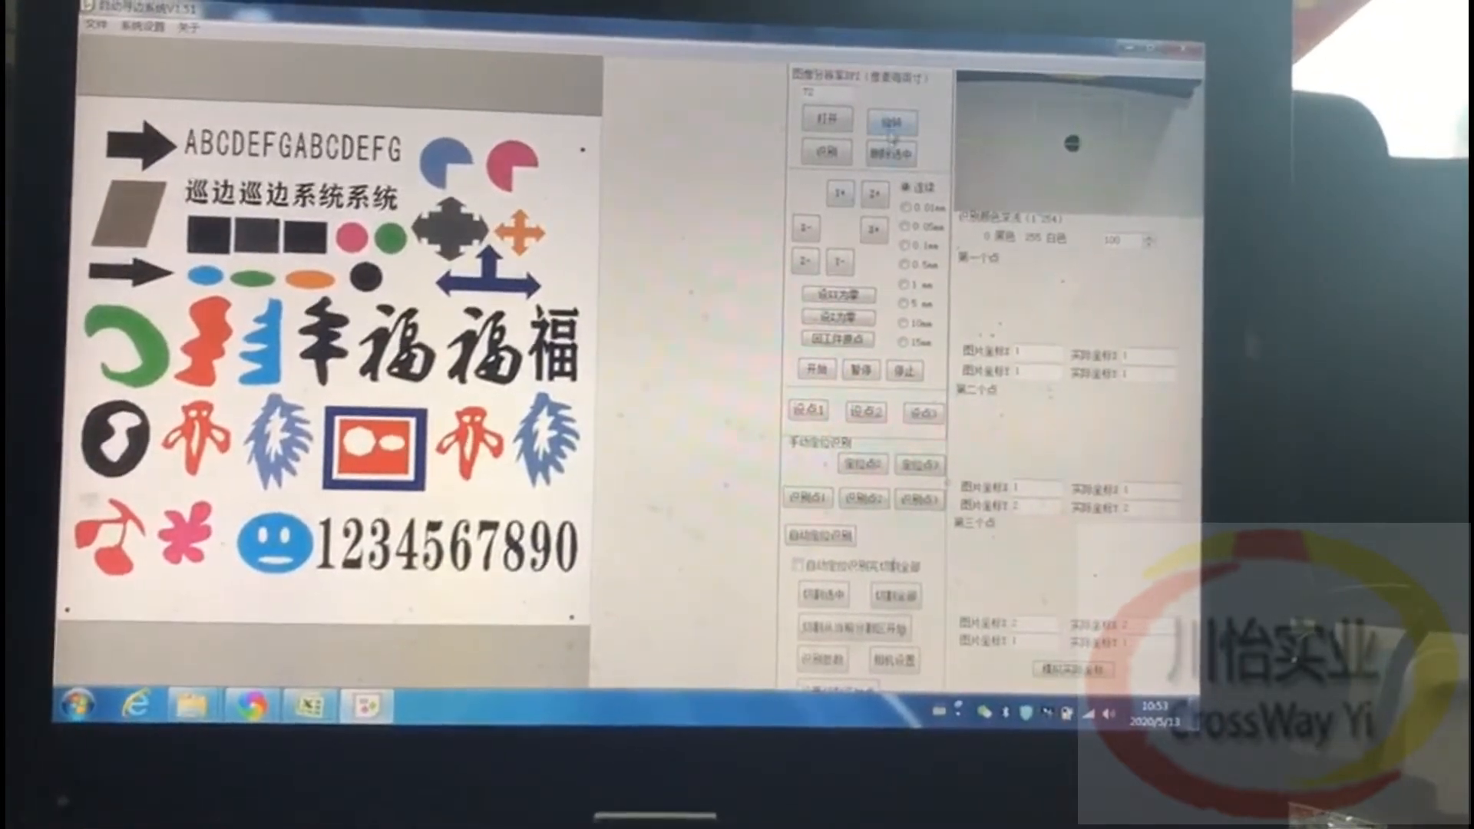
Run 识别 edge detection so every scanned shape gets a green cutting contour
click(891, 119)
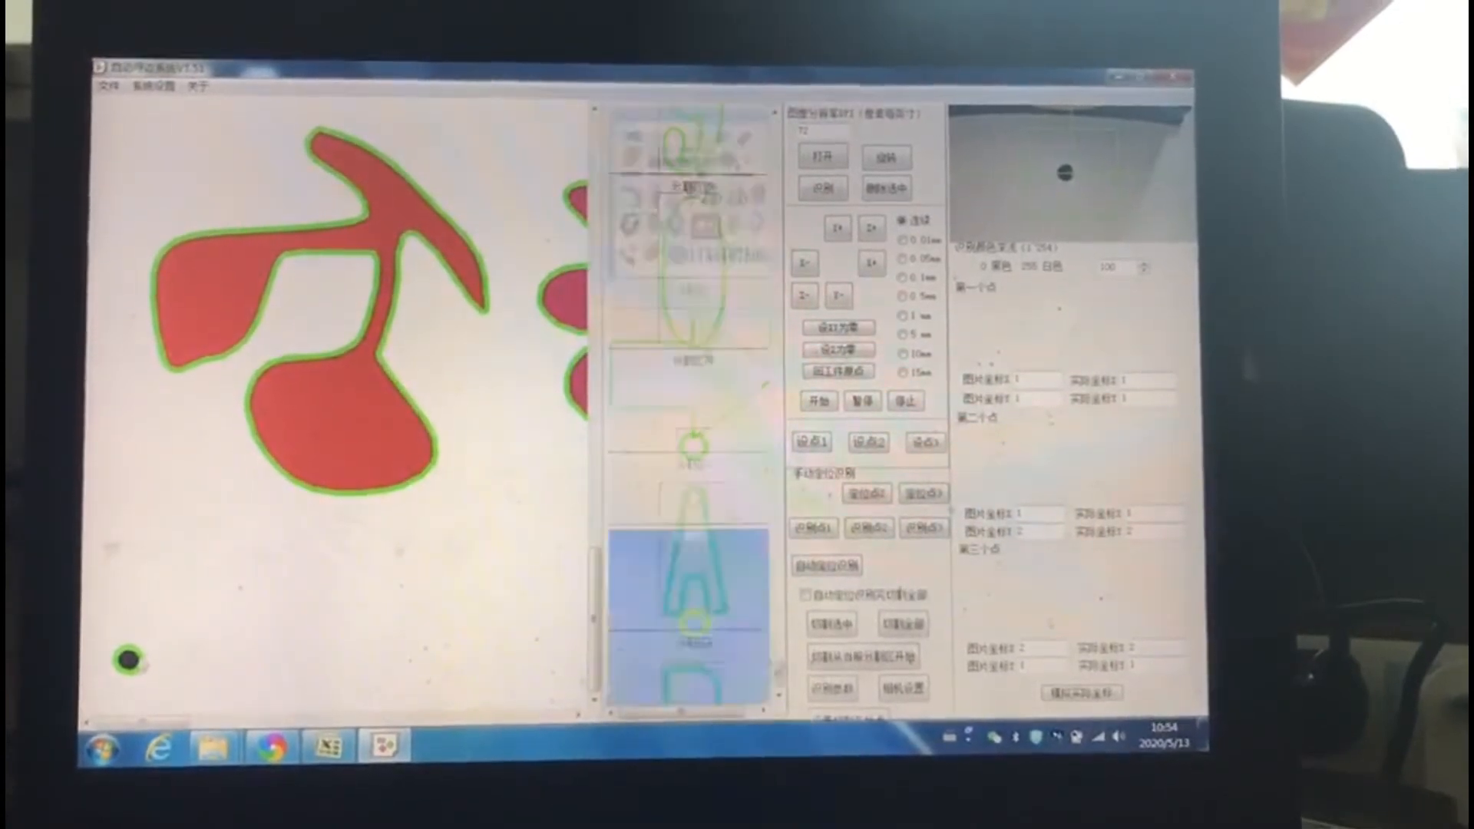
Record the black marker dots as registration points 1-3 with their image coordinates
click(809, 442)
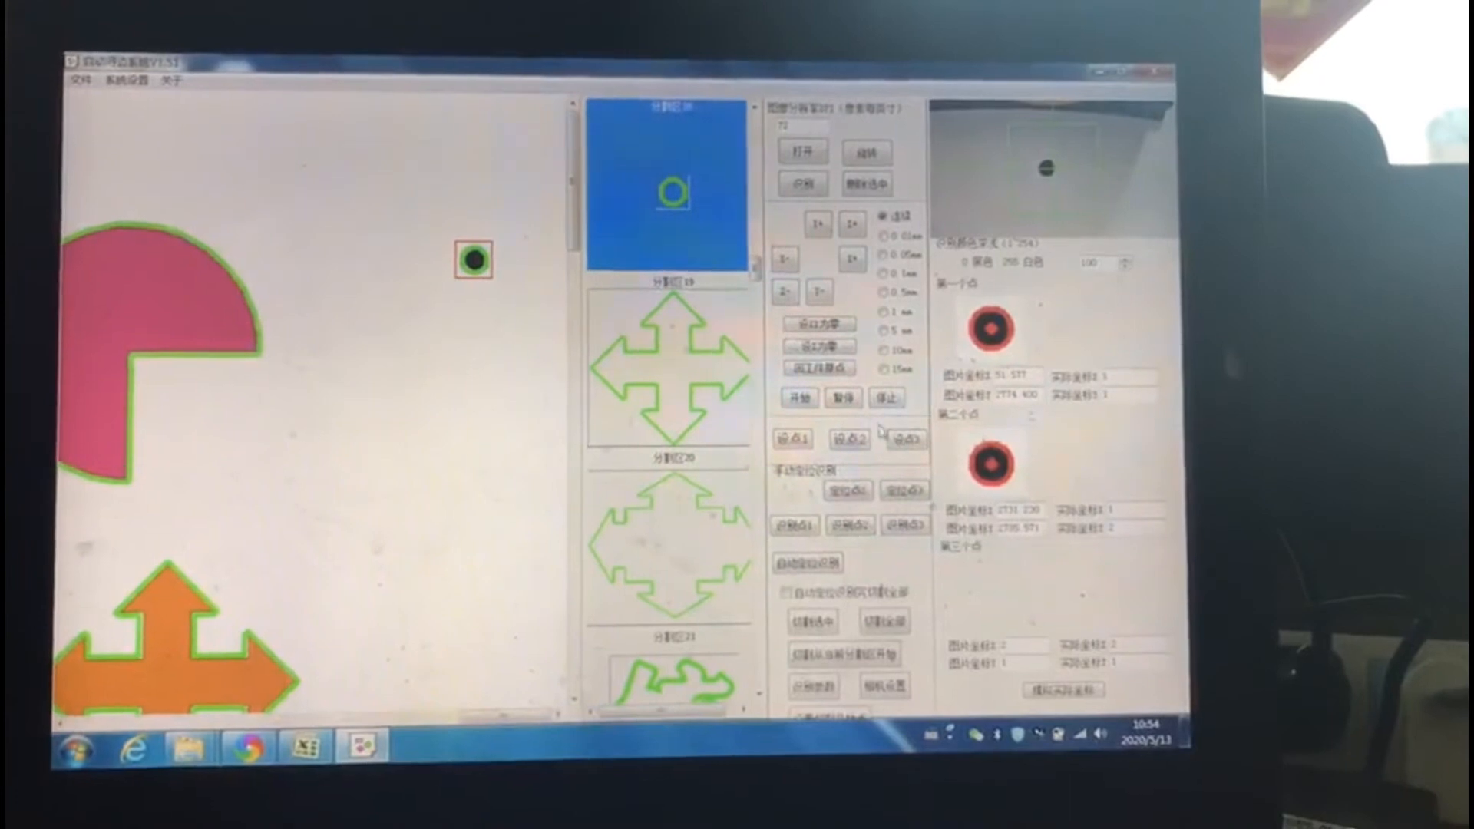
click(901, 437)
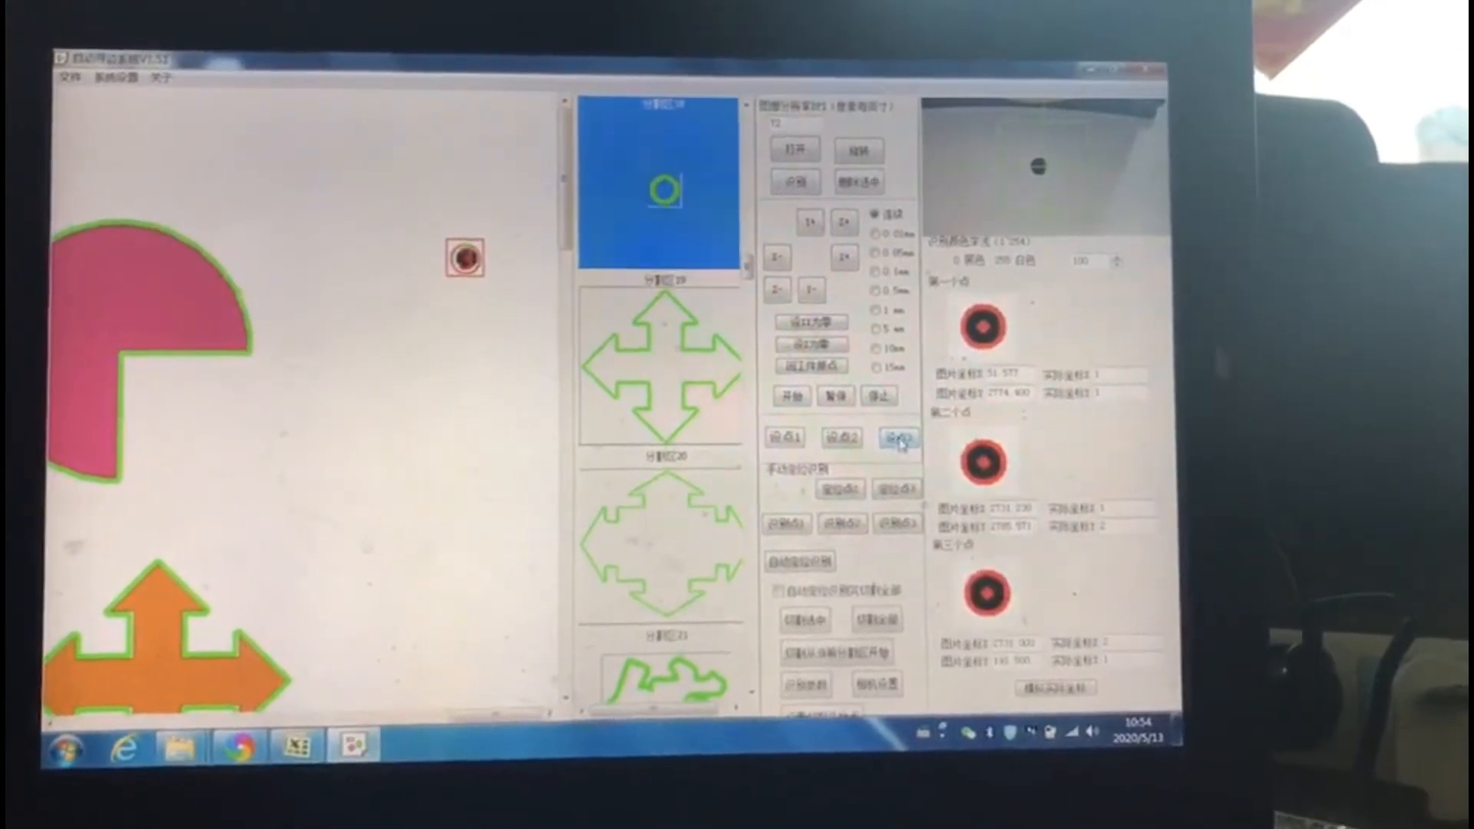